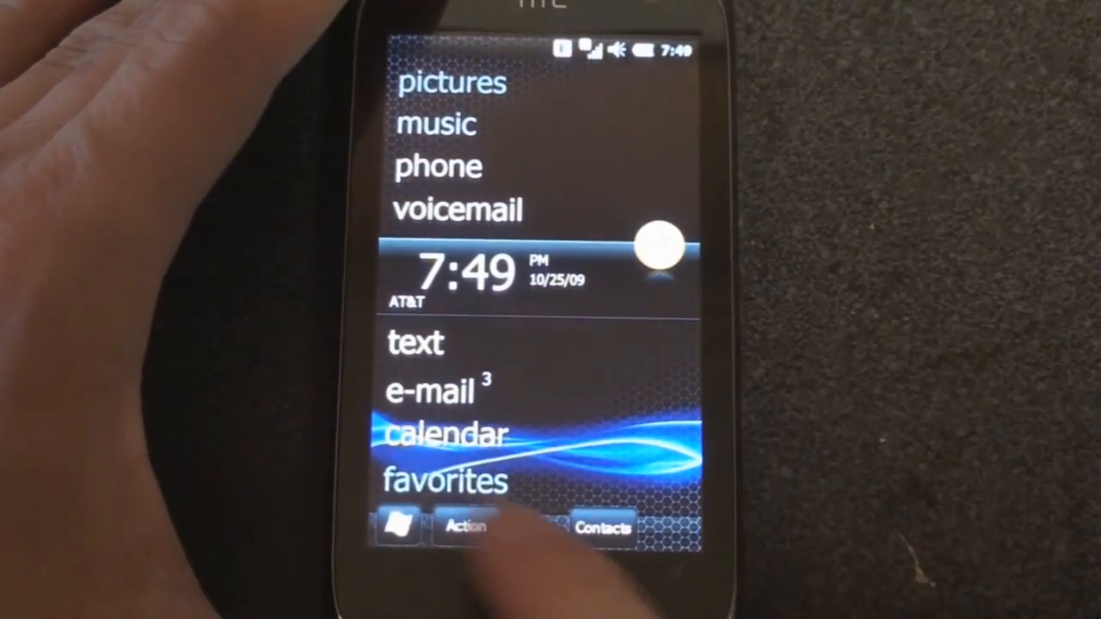
Step: From Start, go into the Tools folder and browse My Documents in File Explorer
click(400, 527)
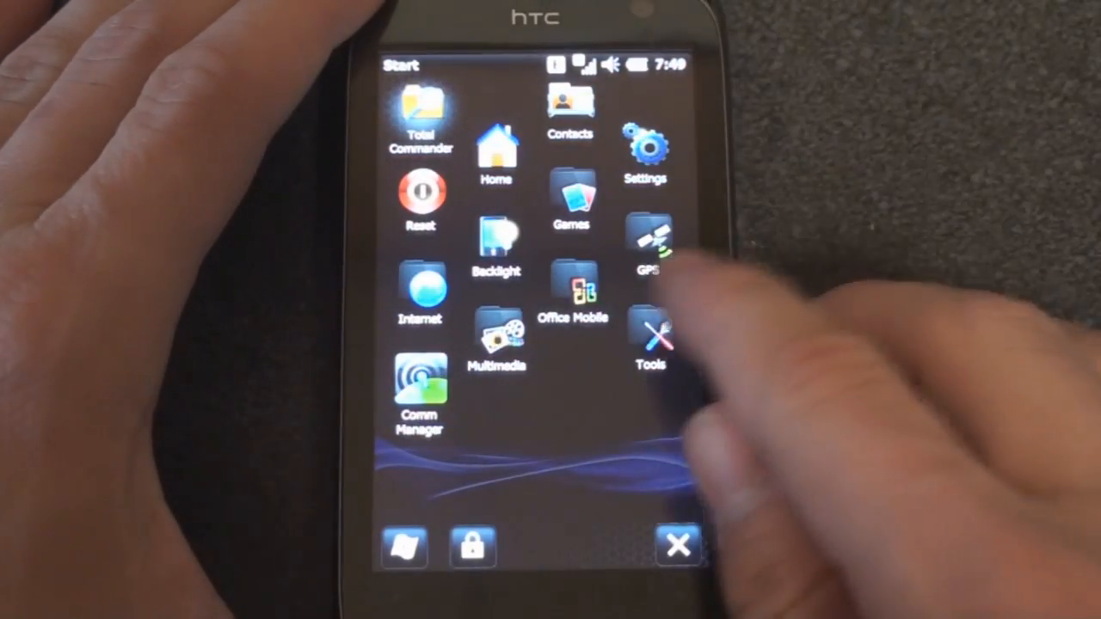
click(675, 335)
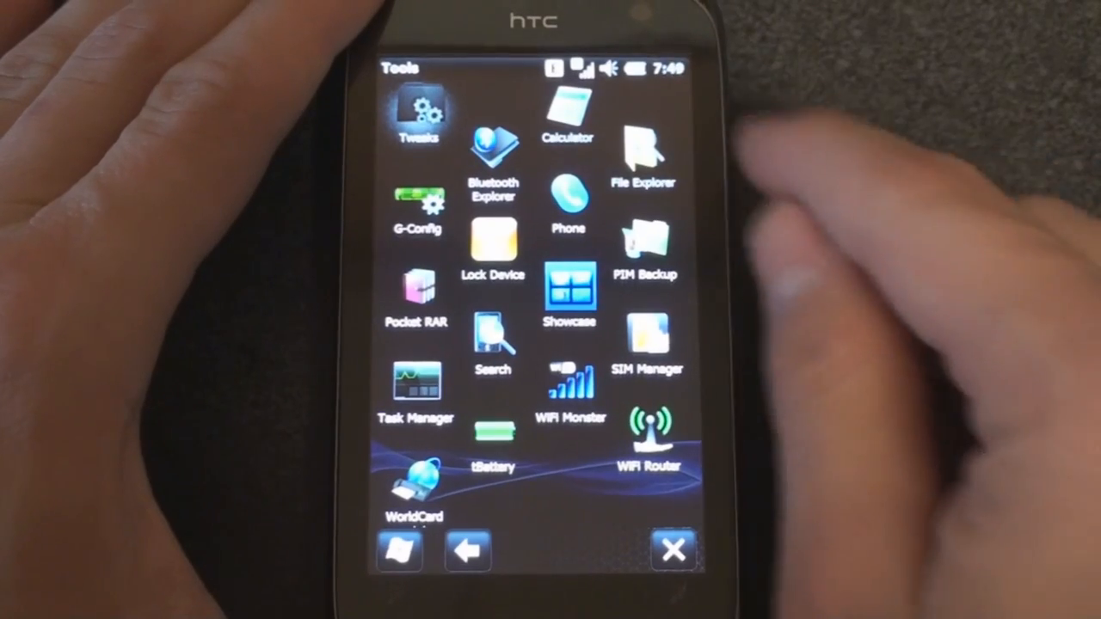
click(643, 151)
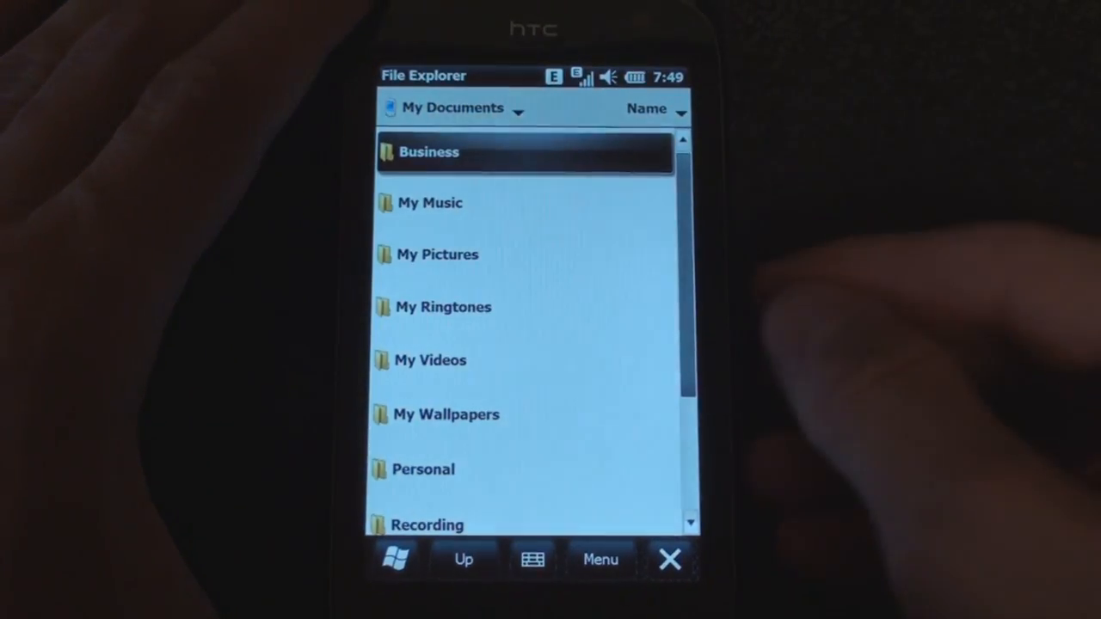
scroll(down, 3)
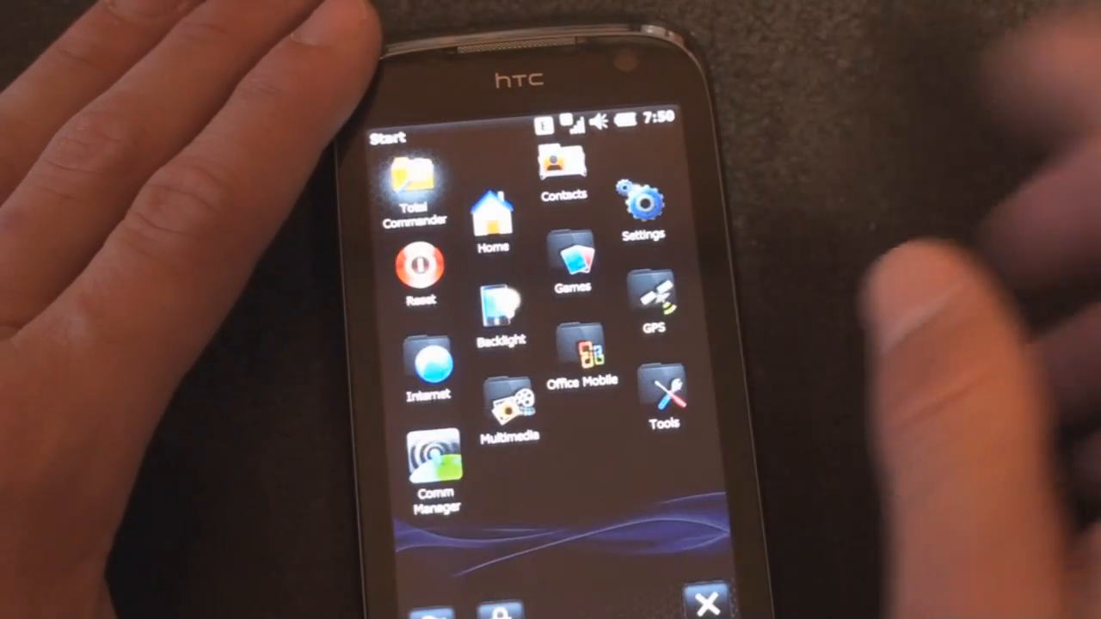
Step: Go into Settings, check the Today screen items, then reach System settings
click(640, 203)
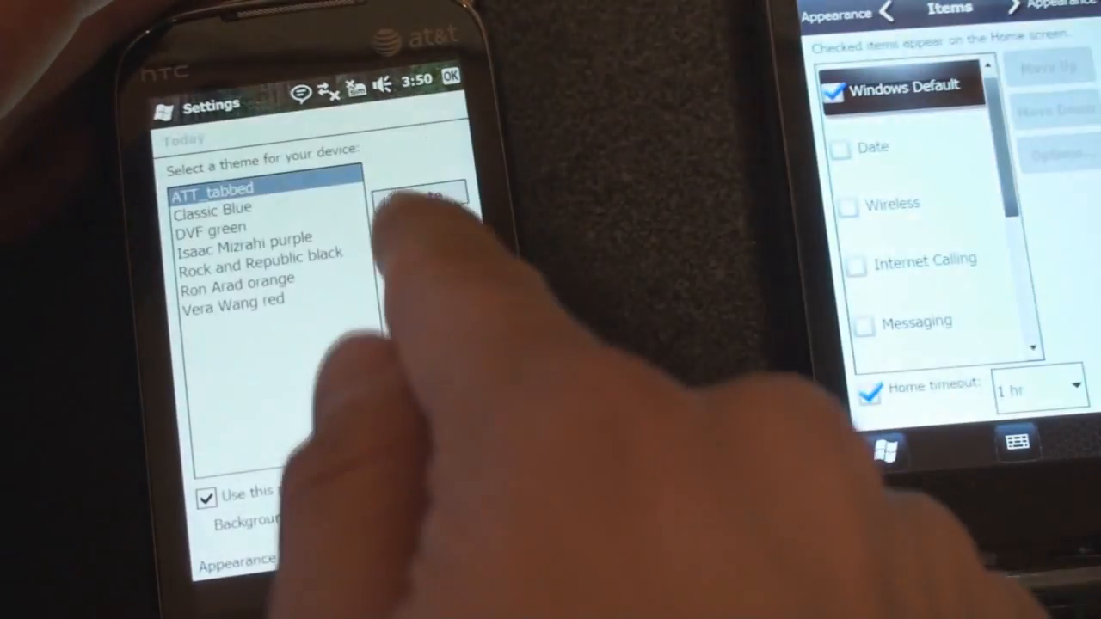
click(262, 554)
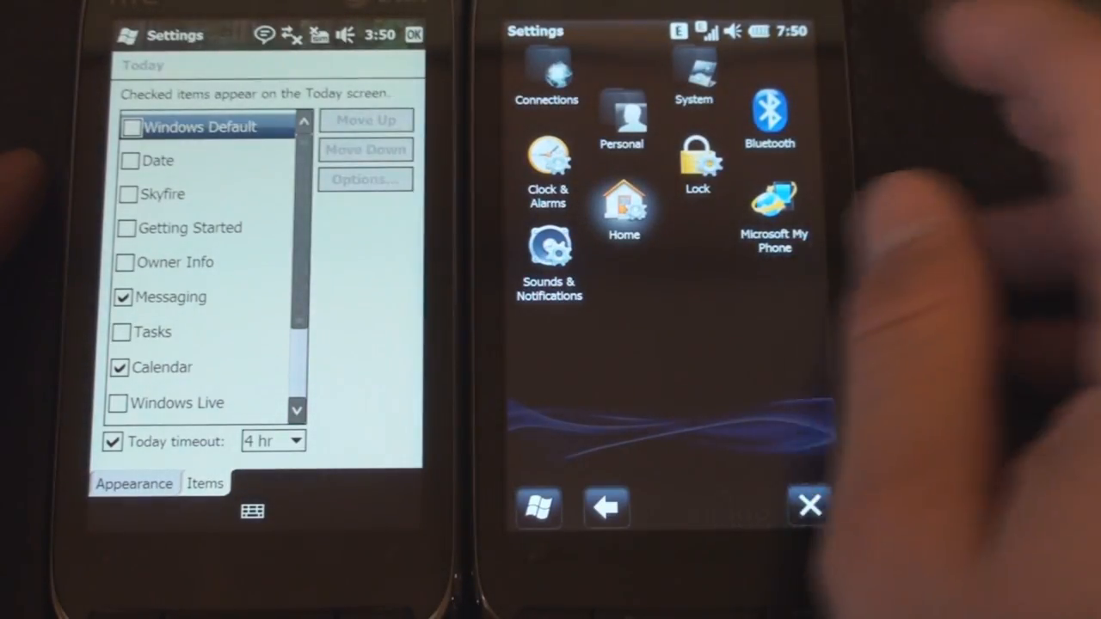
click(693, 72)
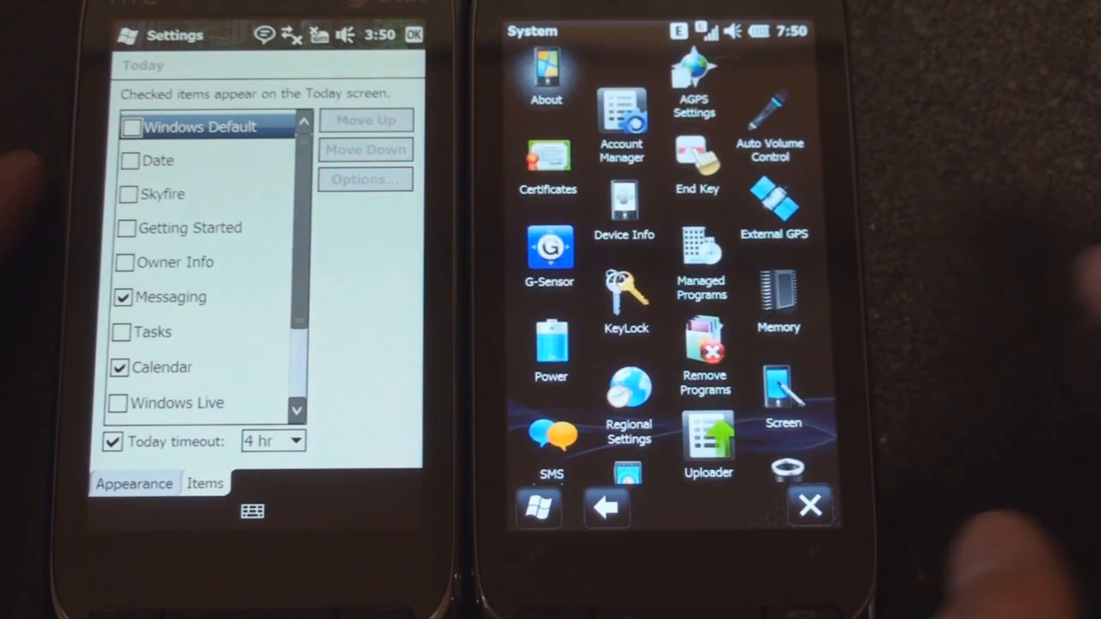
scroll(down, 3)
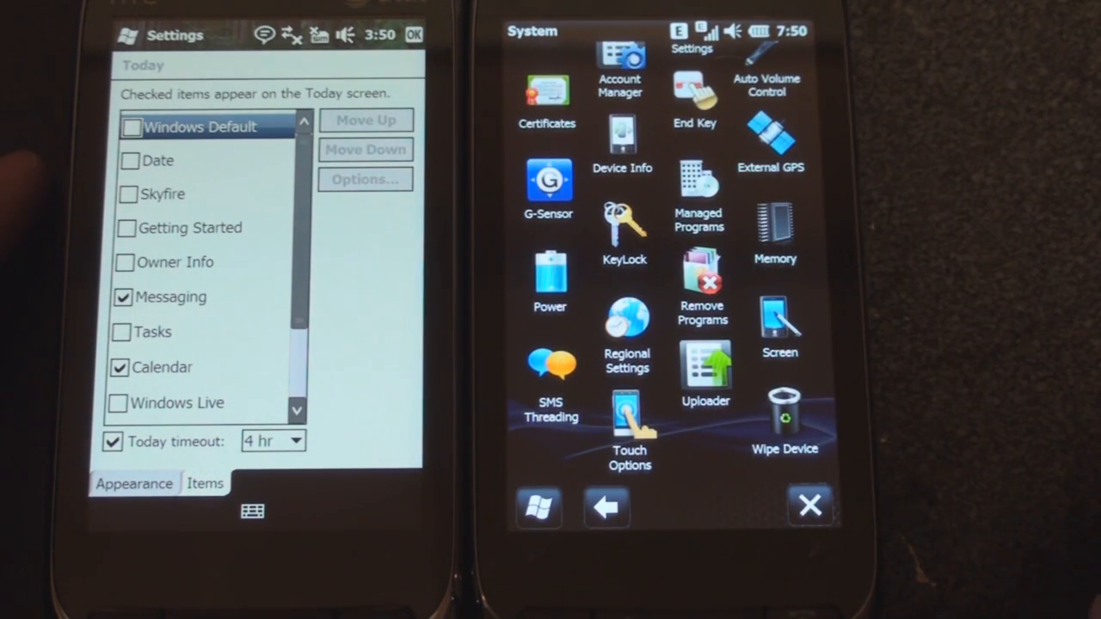
Step: Show the Screen settings on the ClearType page with ClearType enabled
click(777, 319)
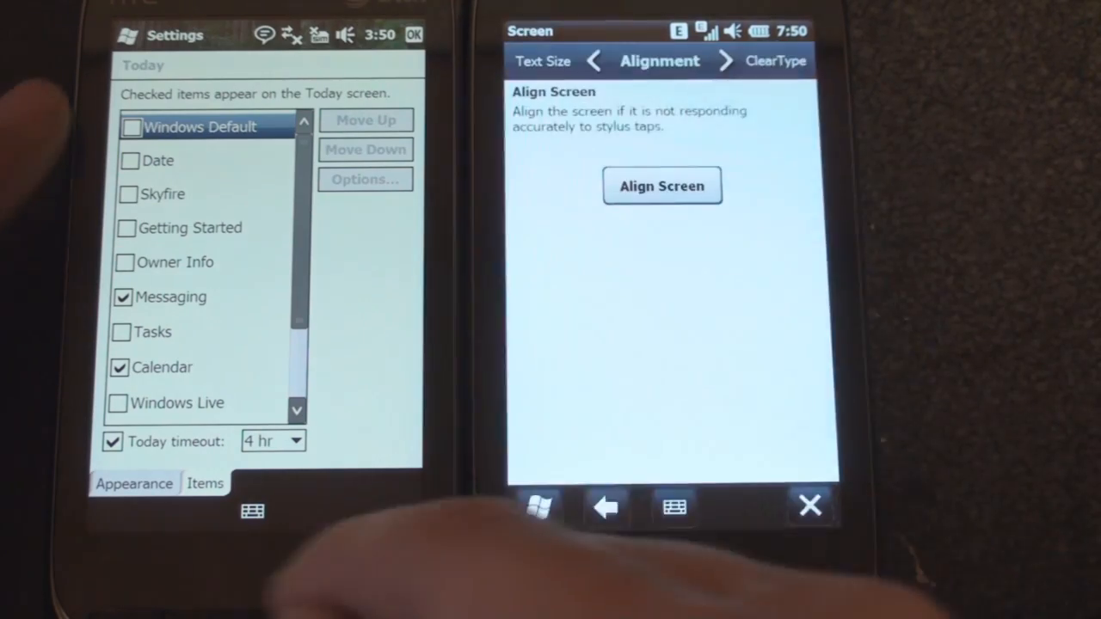
click(726, 60)
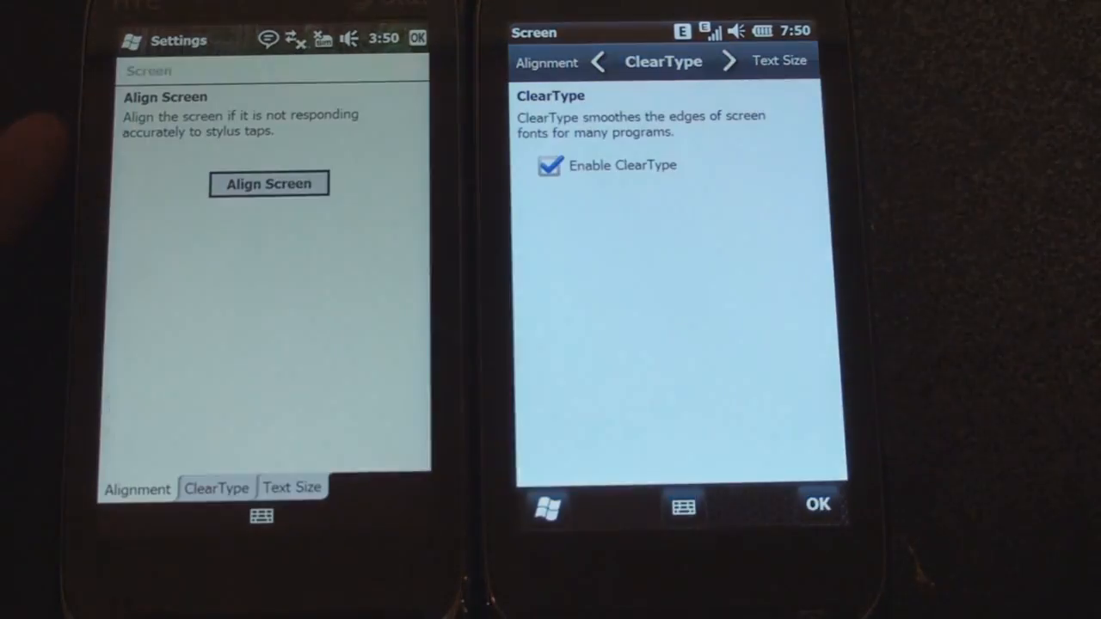
Step: Close the Screen settings and return to the Start screen of program icons
click(217, 489)
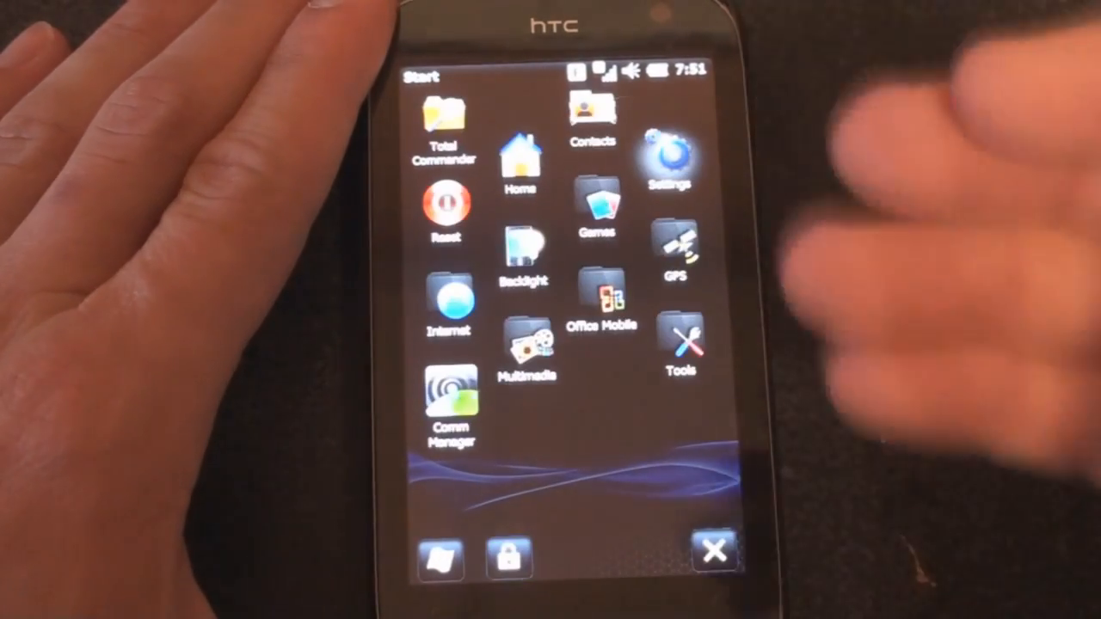
Step: From Contacts, start a new contact created as an Outlook Contact
click(592, 117)
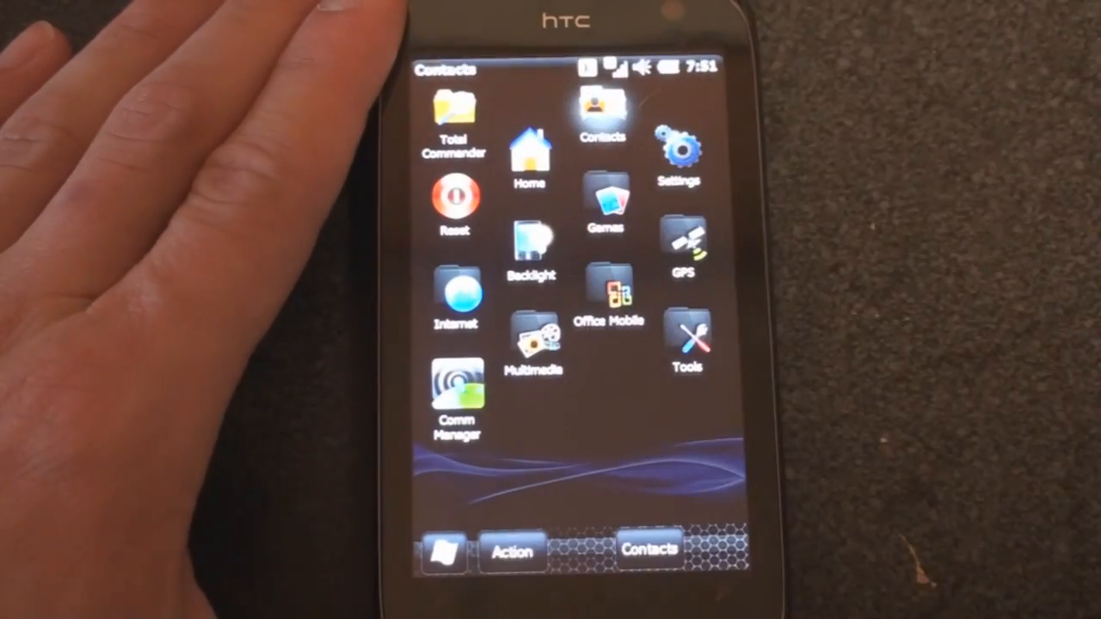
click(602, 112)
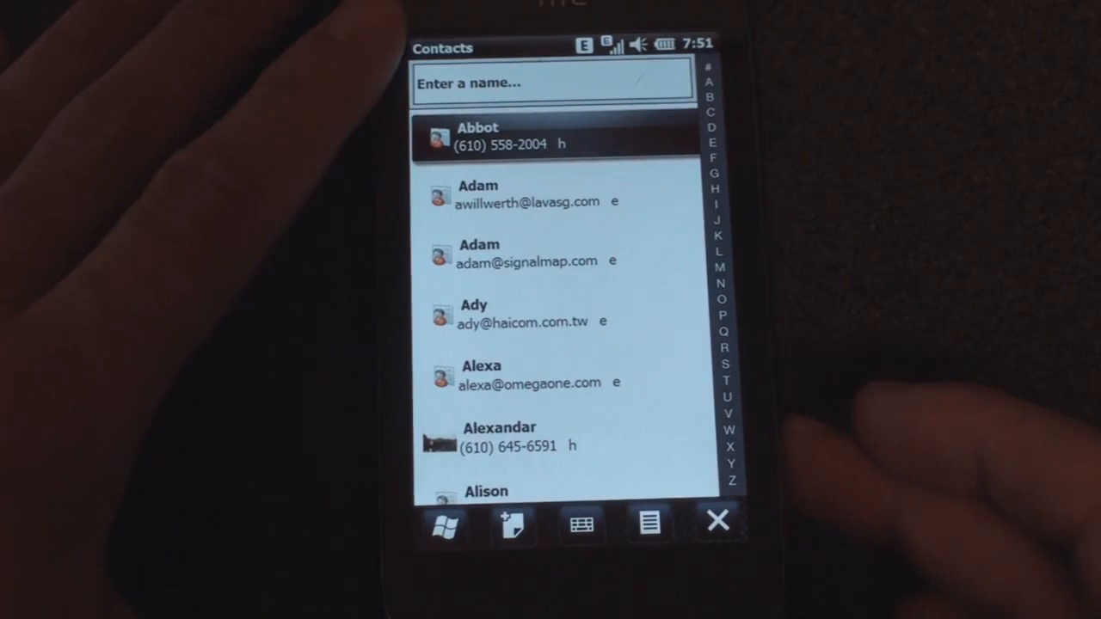
click(512, 525)
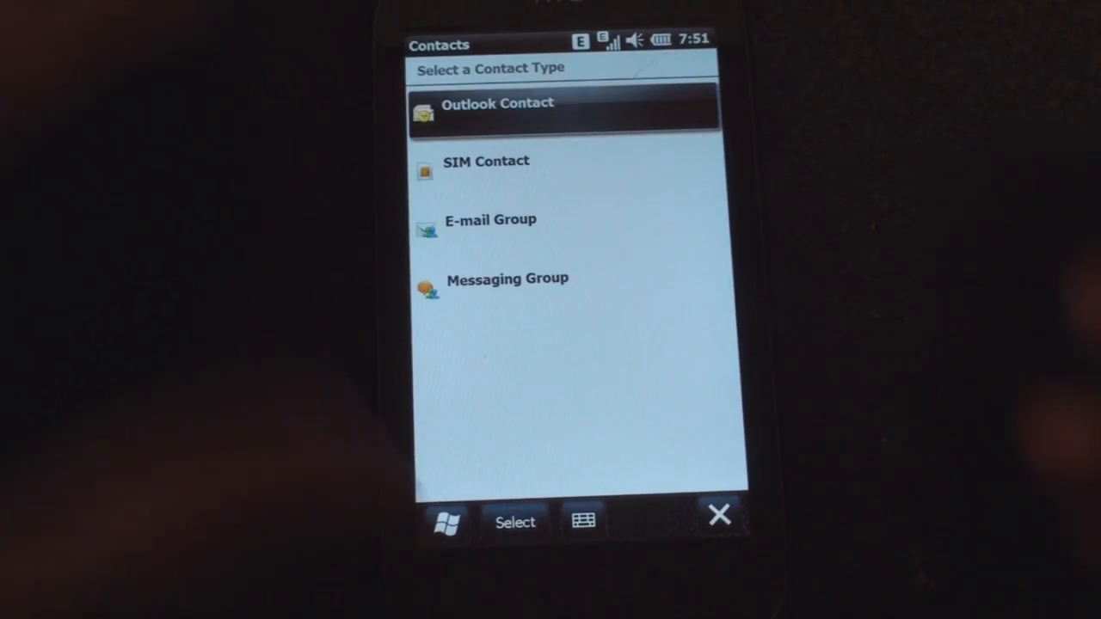
click(497, 104)
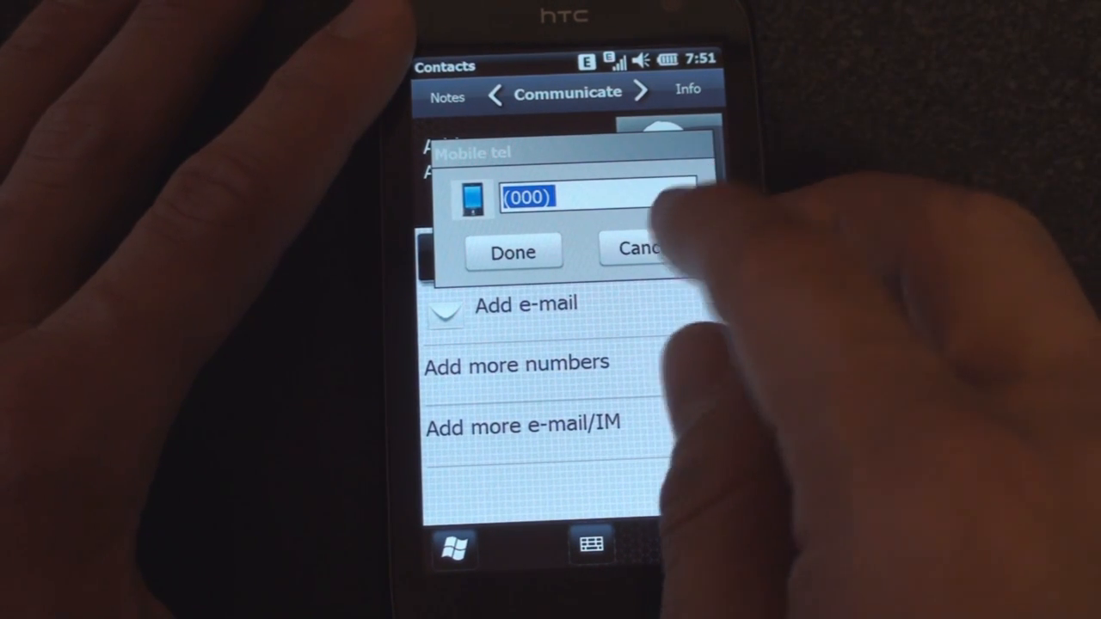
Step: Cancel the mobile number entry, leaving the blank contact card on its Communicate page
click(640, 251)
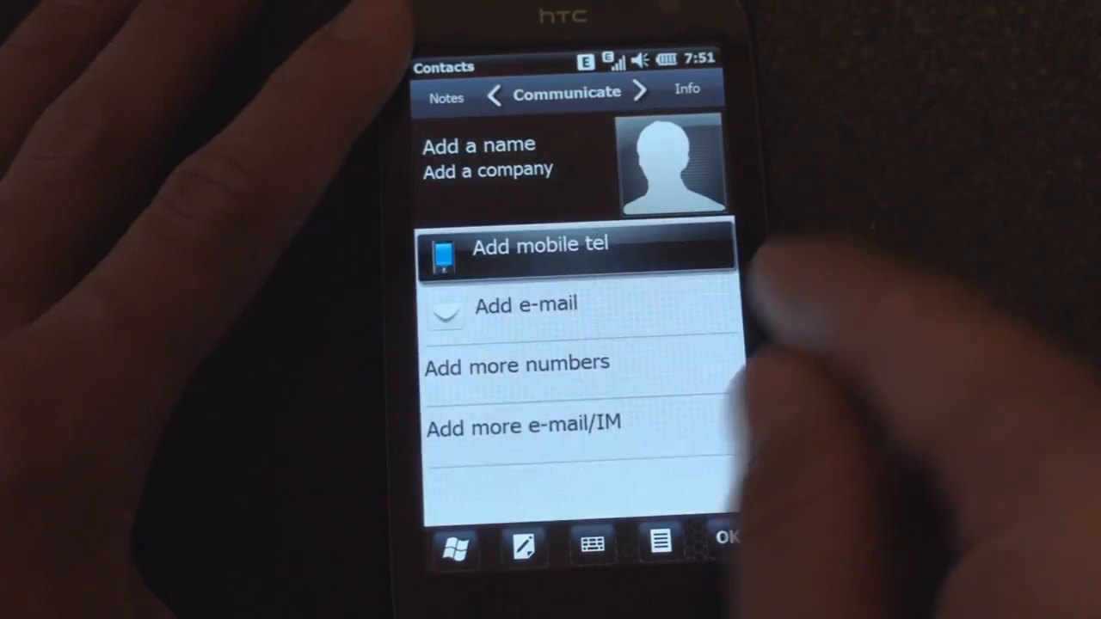
click(525, 305)
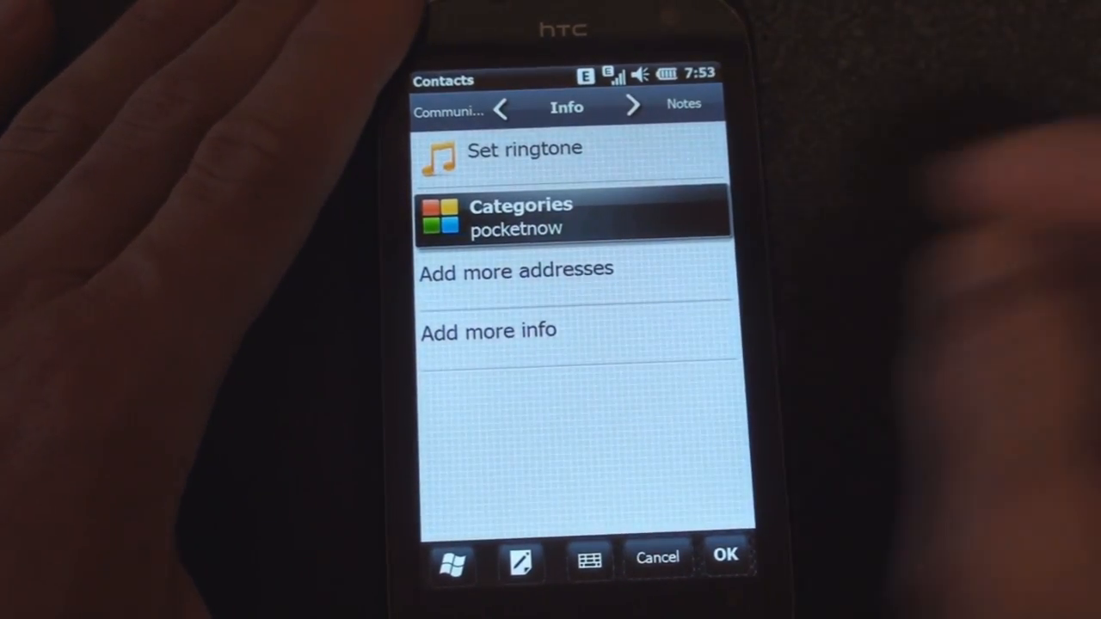
Step: File the contact under the pocketnow category and confirm
click(571, 215)
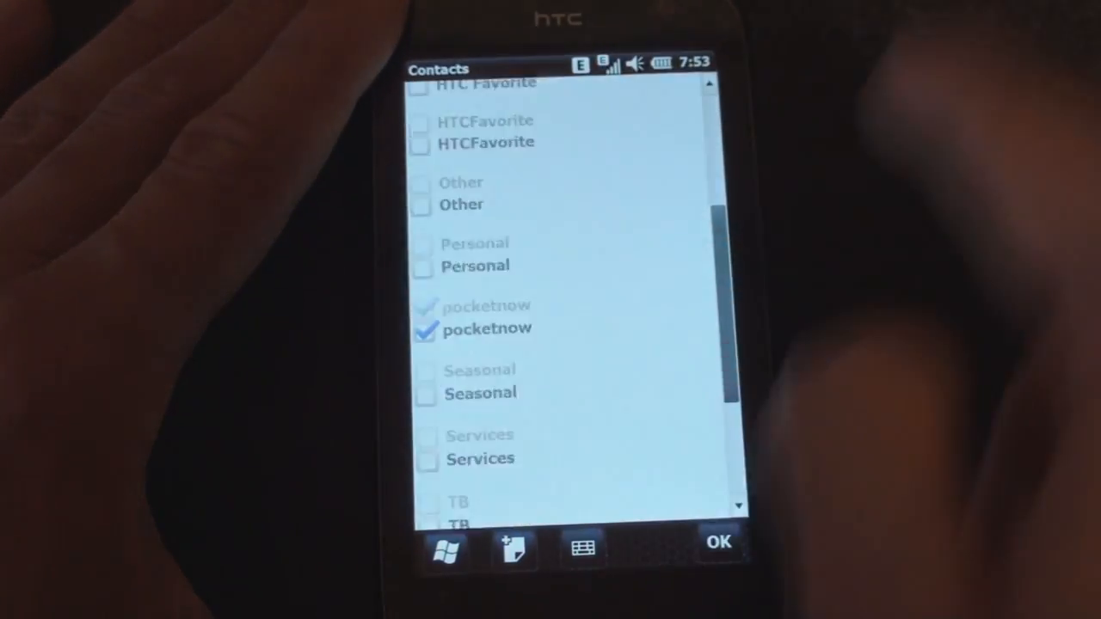
click(582, 548)
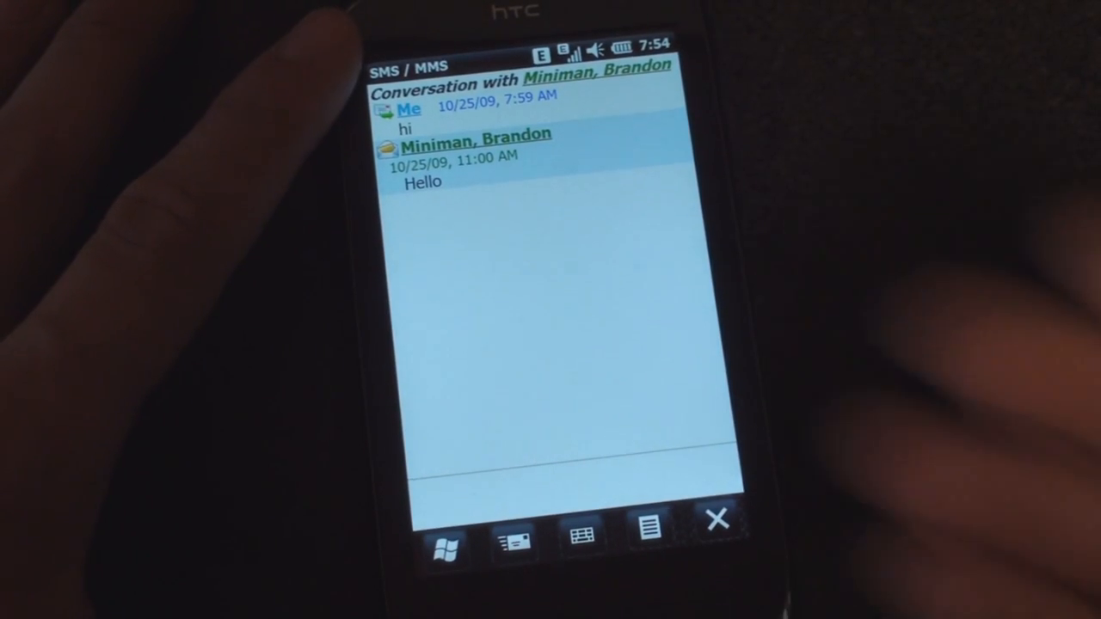
Step: Close the SMS conversation thread showing the sent 'hi' and received 'Hello'
click(716, 520)
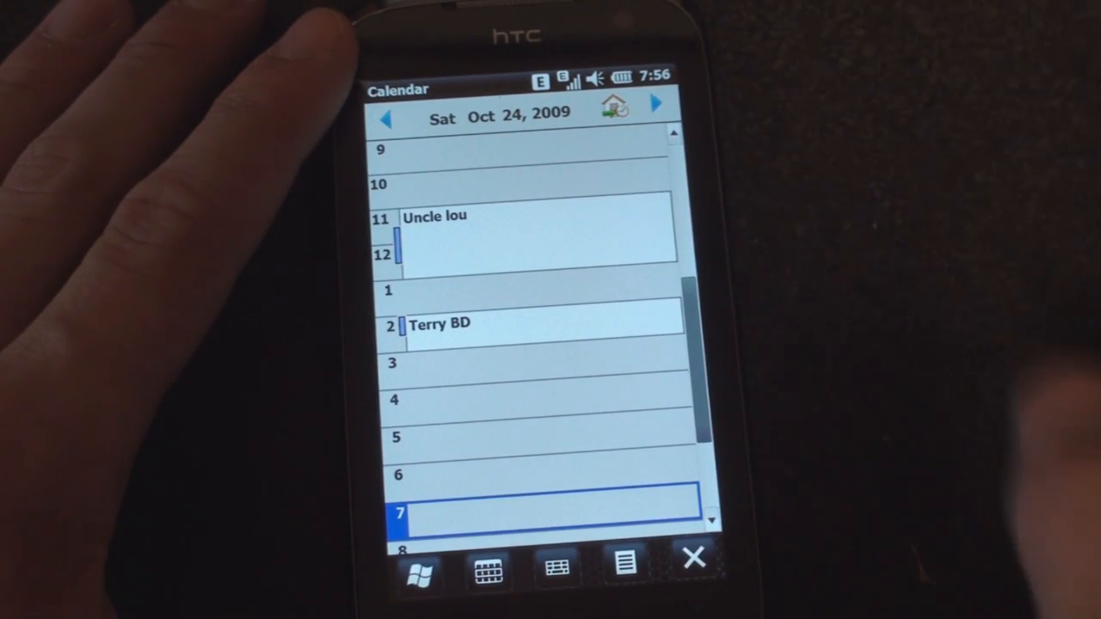
Step: Close the Calendar day view and return via Start to the Today screen
click(658, 105)
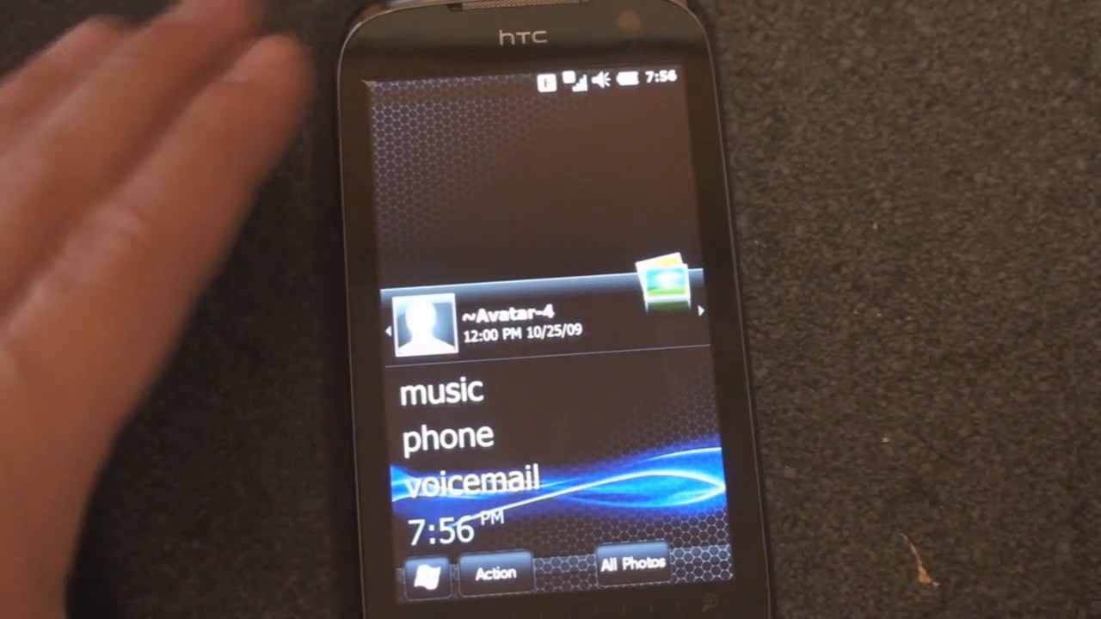
click(427, 573)
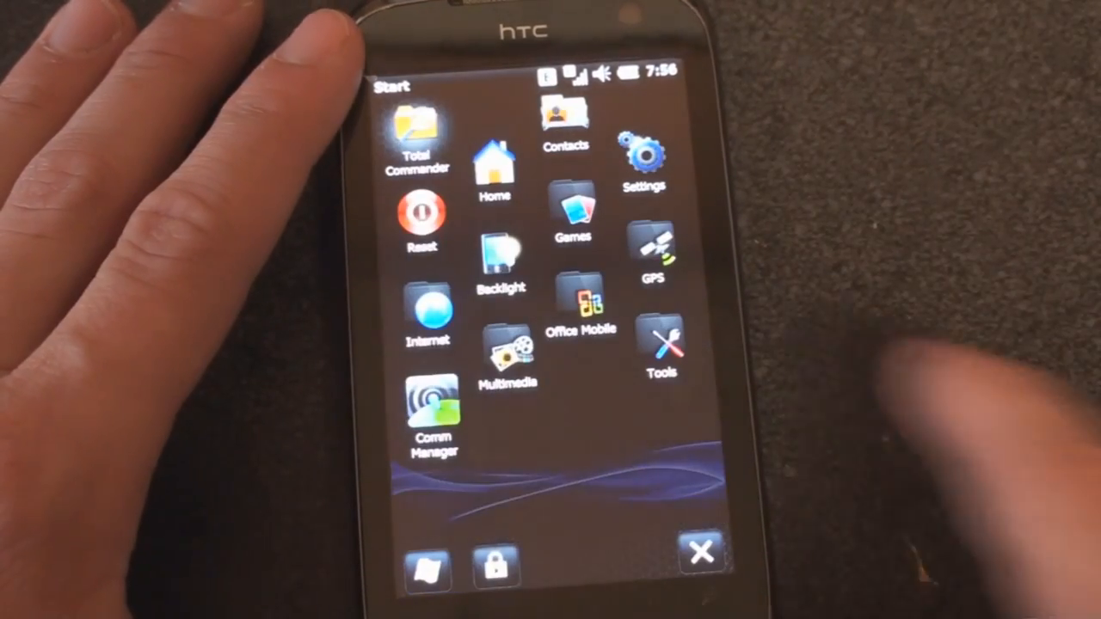
click(699, 552)
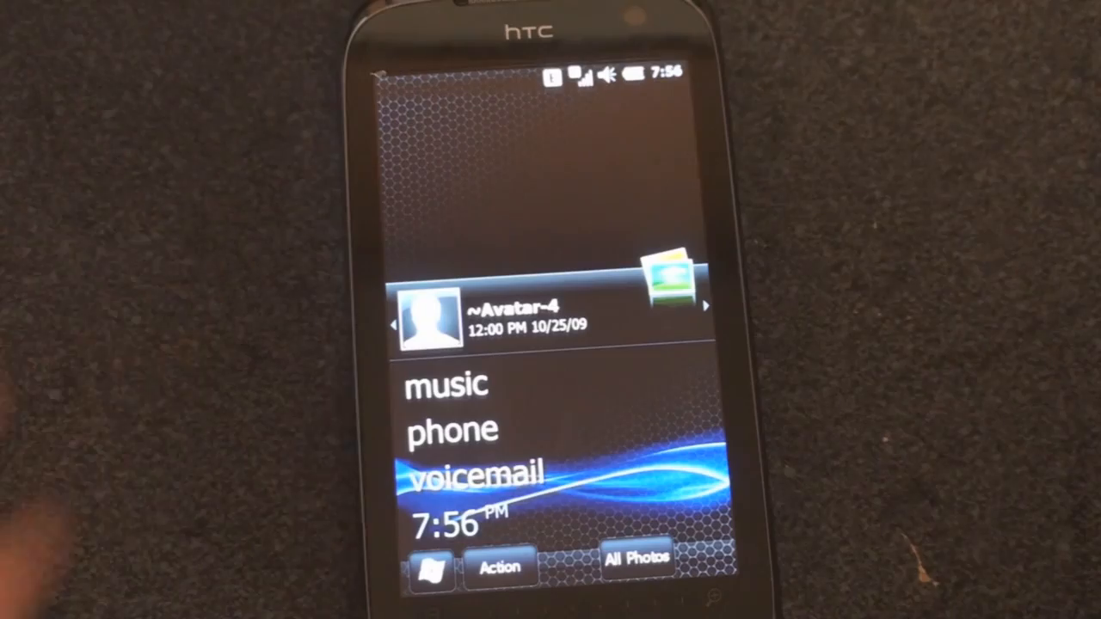